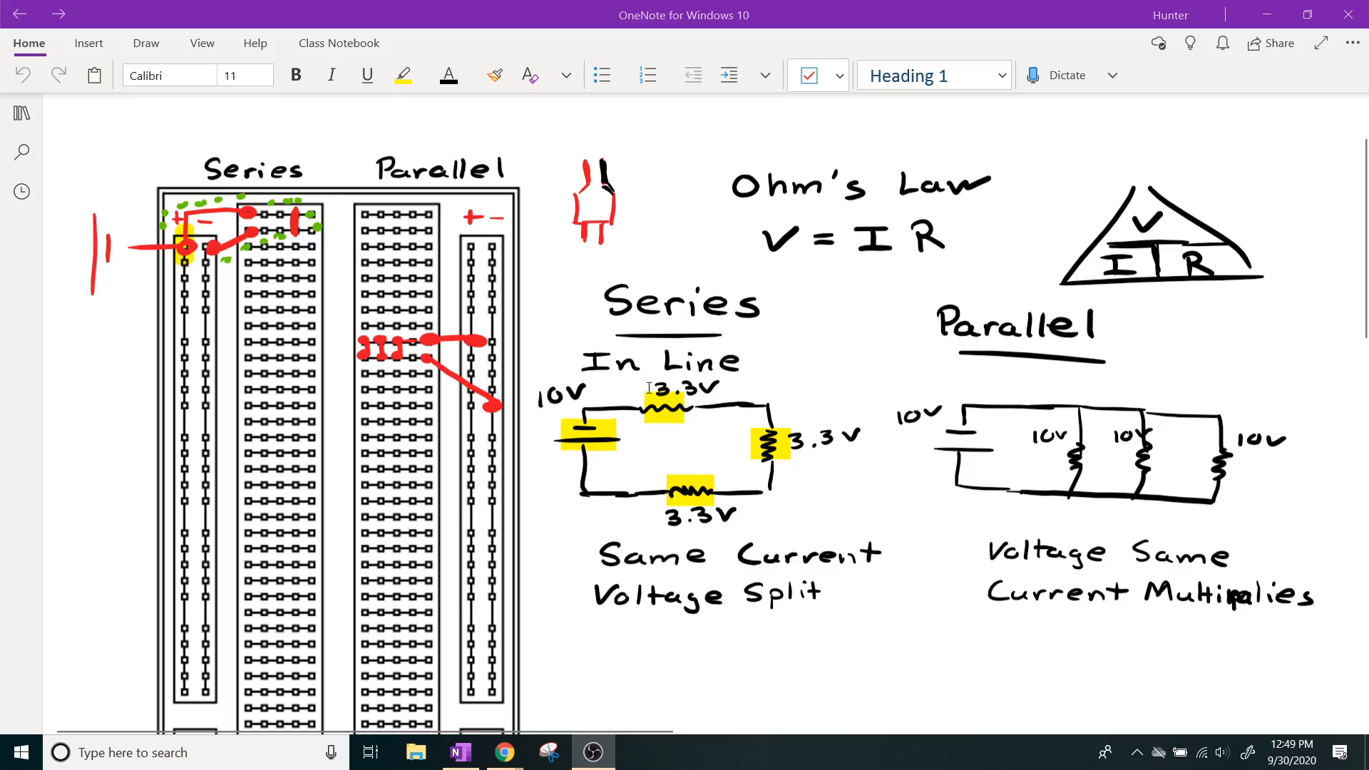
- Show the Draw ribbon's pen tools and place the cursor on the page ready to ink
{"action": "left_click", "coordinate": [145, 43]}
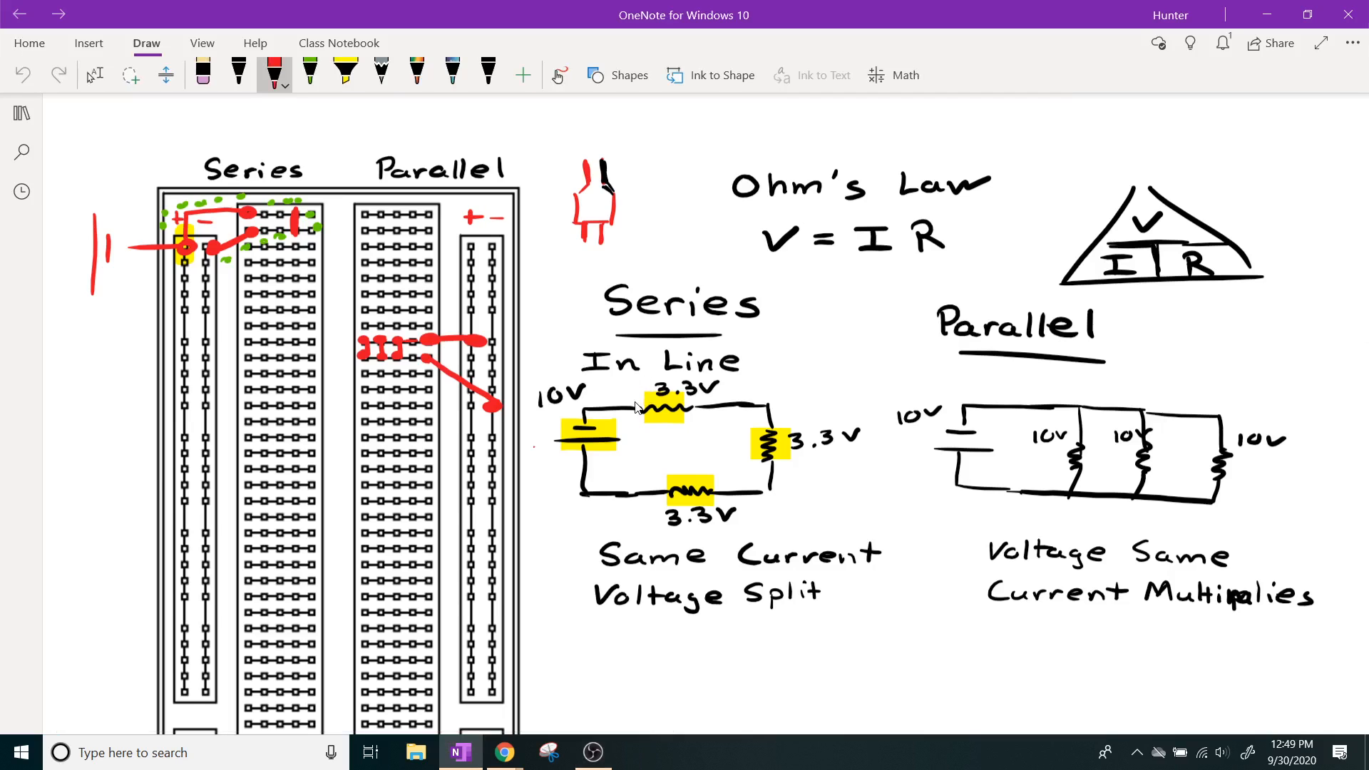
{"action": "left_click", "coordinate": [539, 448]}
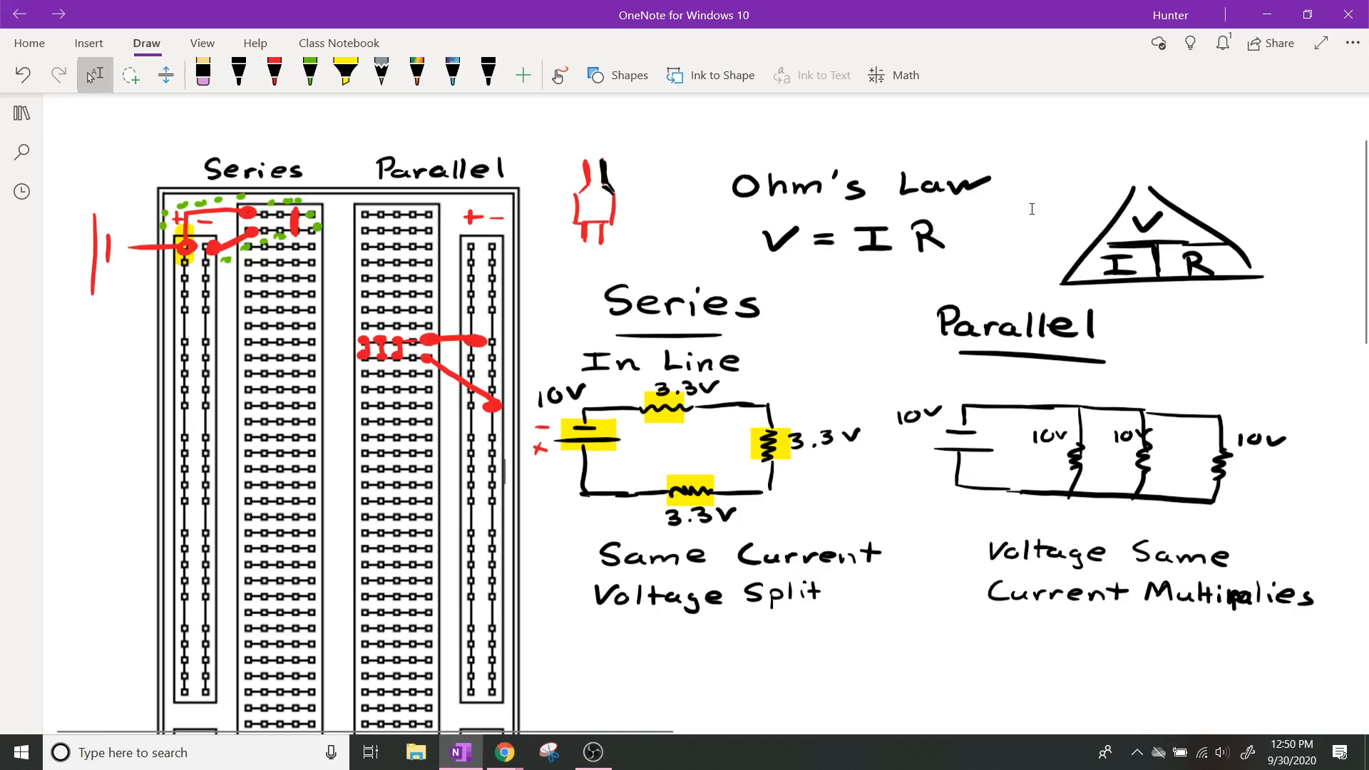
{"action": "mouse_move", "coordinate": [1046, 200]}
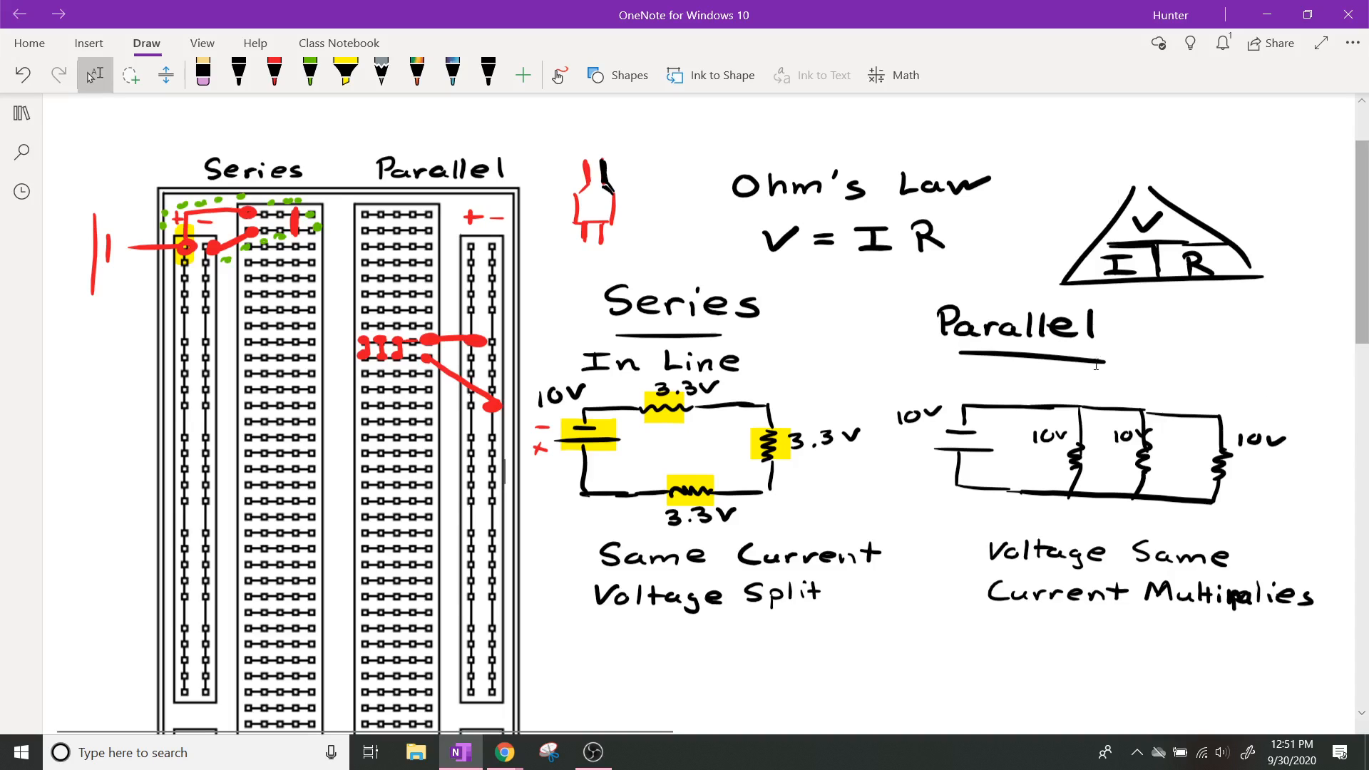
{"action": "mouse_move", "coordinate": [718, 415]}
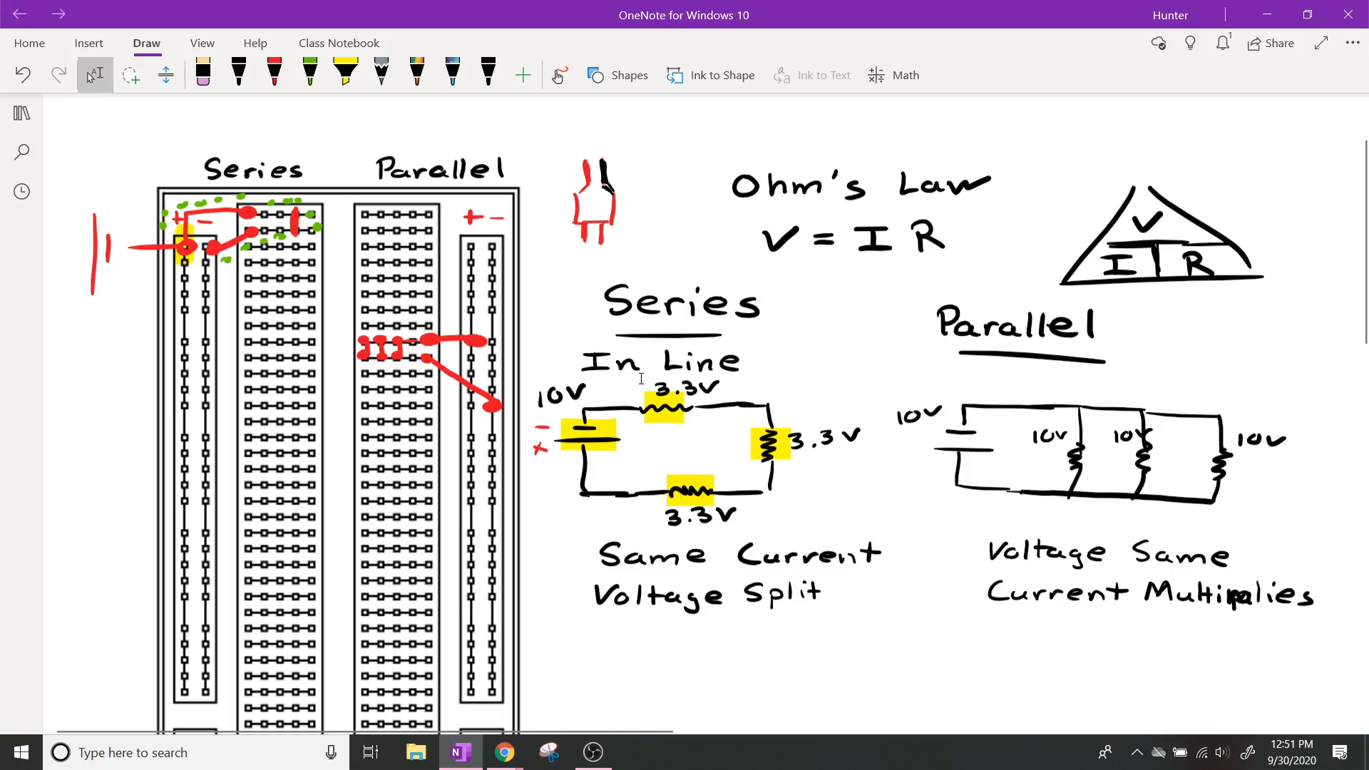
{"action": "mouse_move", "coordinate": [822, 501]}
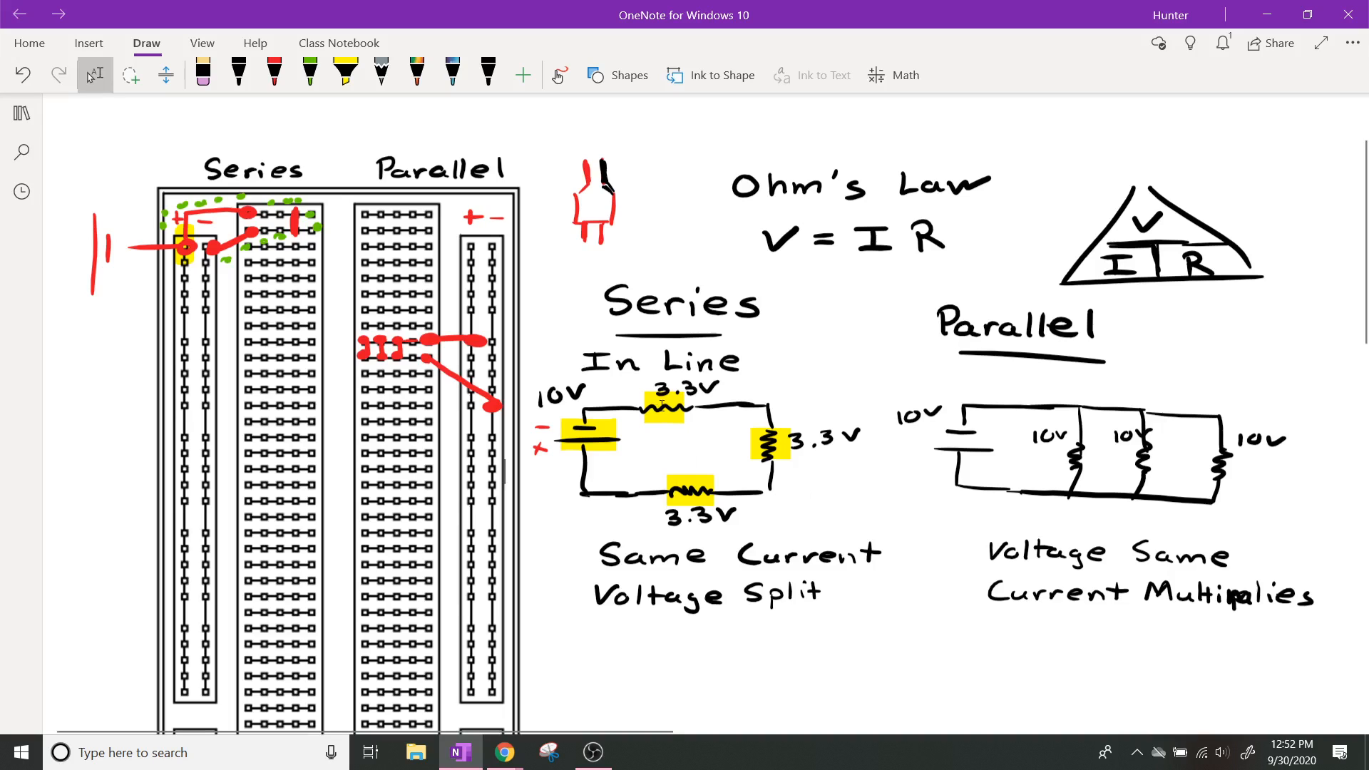
{"action": "mouse_move", "coordinate": [800, 332]}
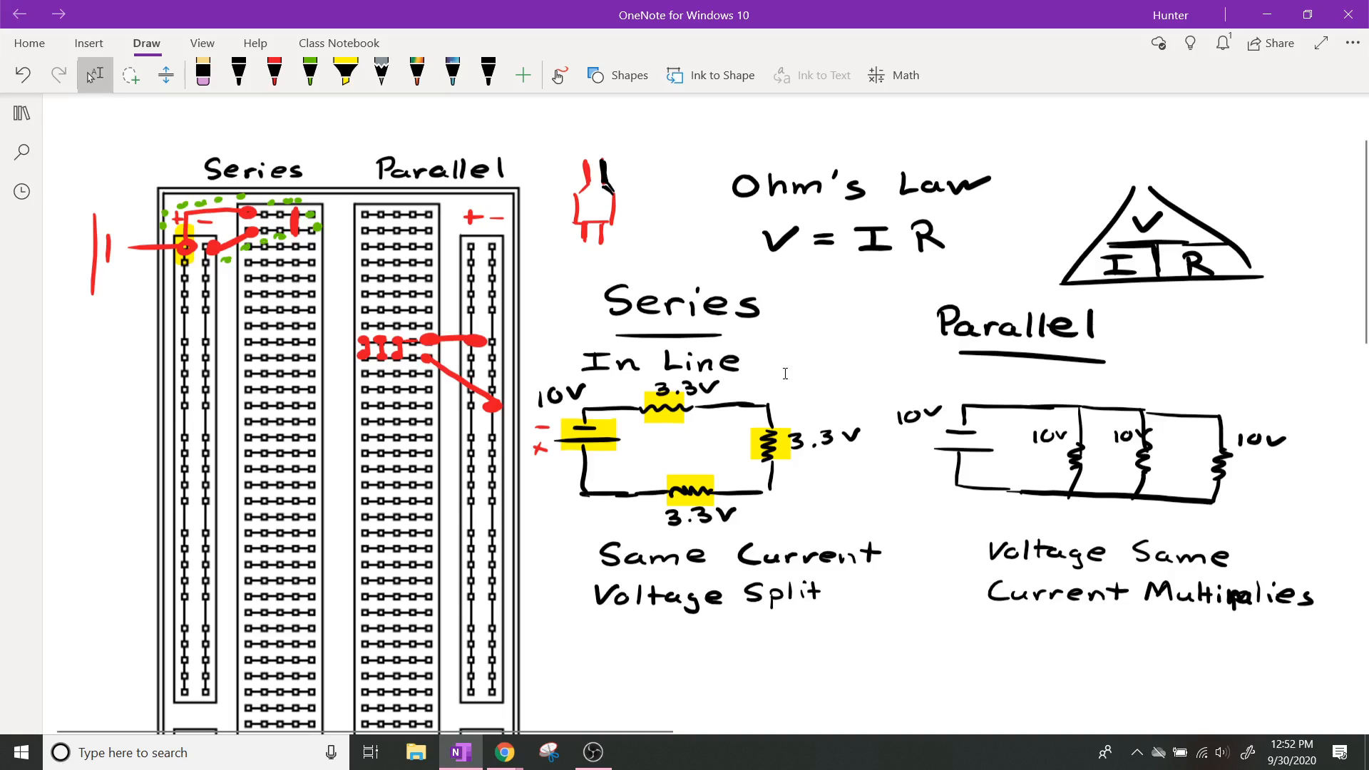
{"action": "mouse_move", "coordinate": [717, 494]}
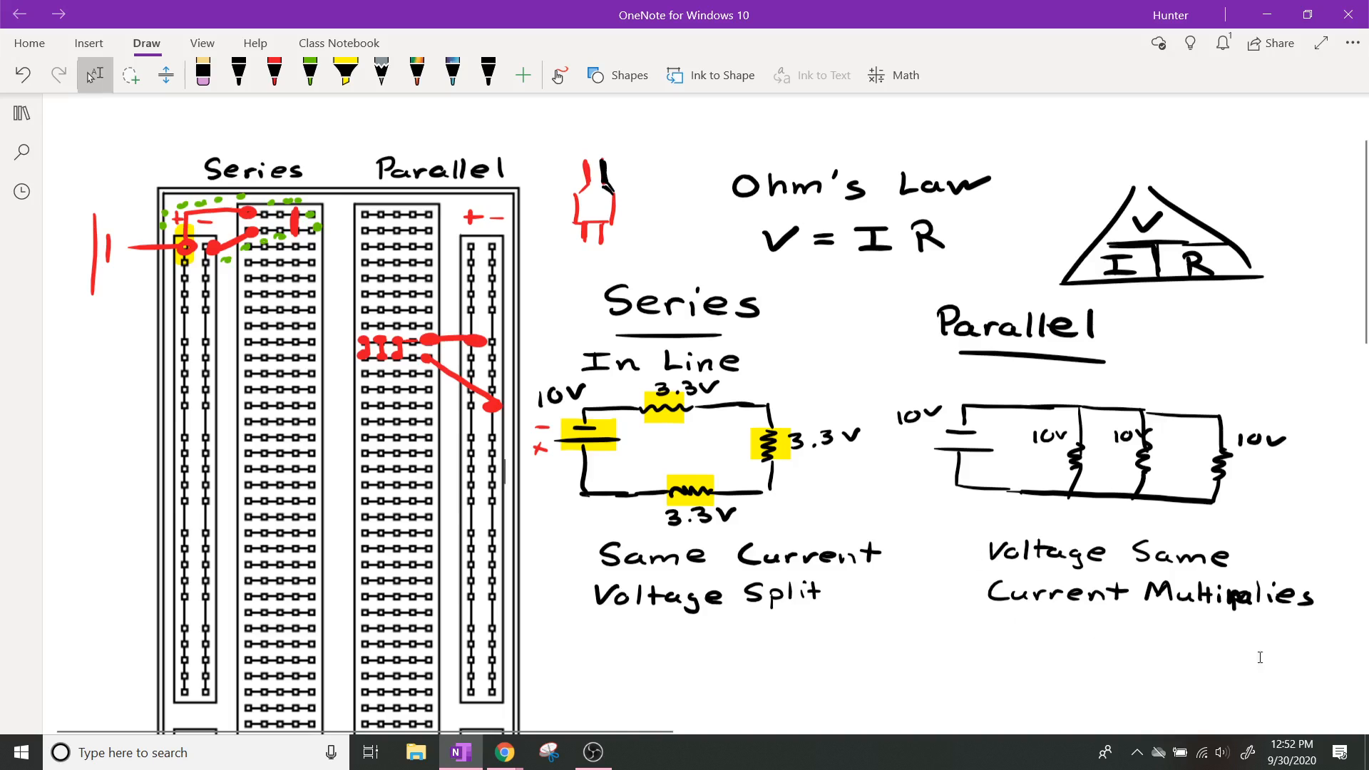
{"action": "mouse_move", "coordinate": [1061, 632]}
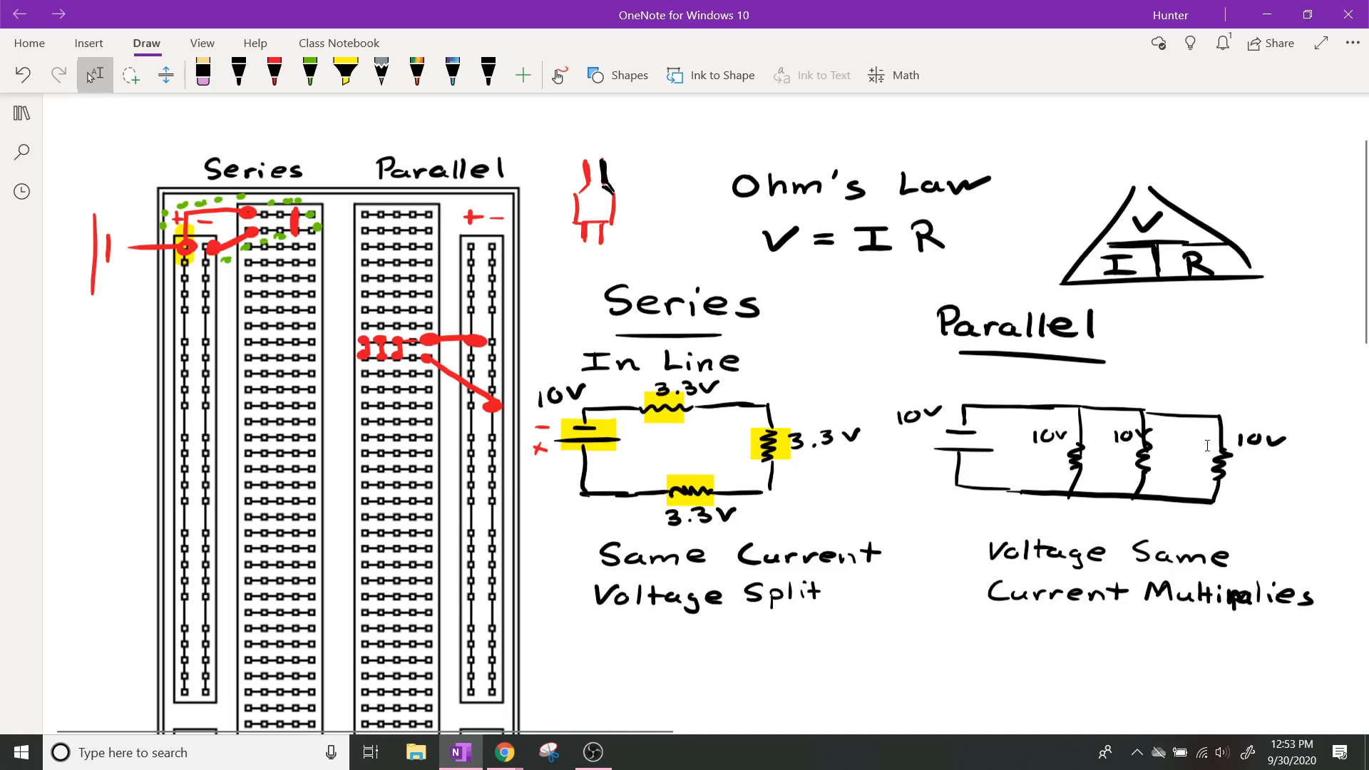
{"action": "mouse_move", "coordinate": [1308, 538]}
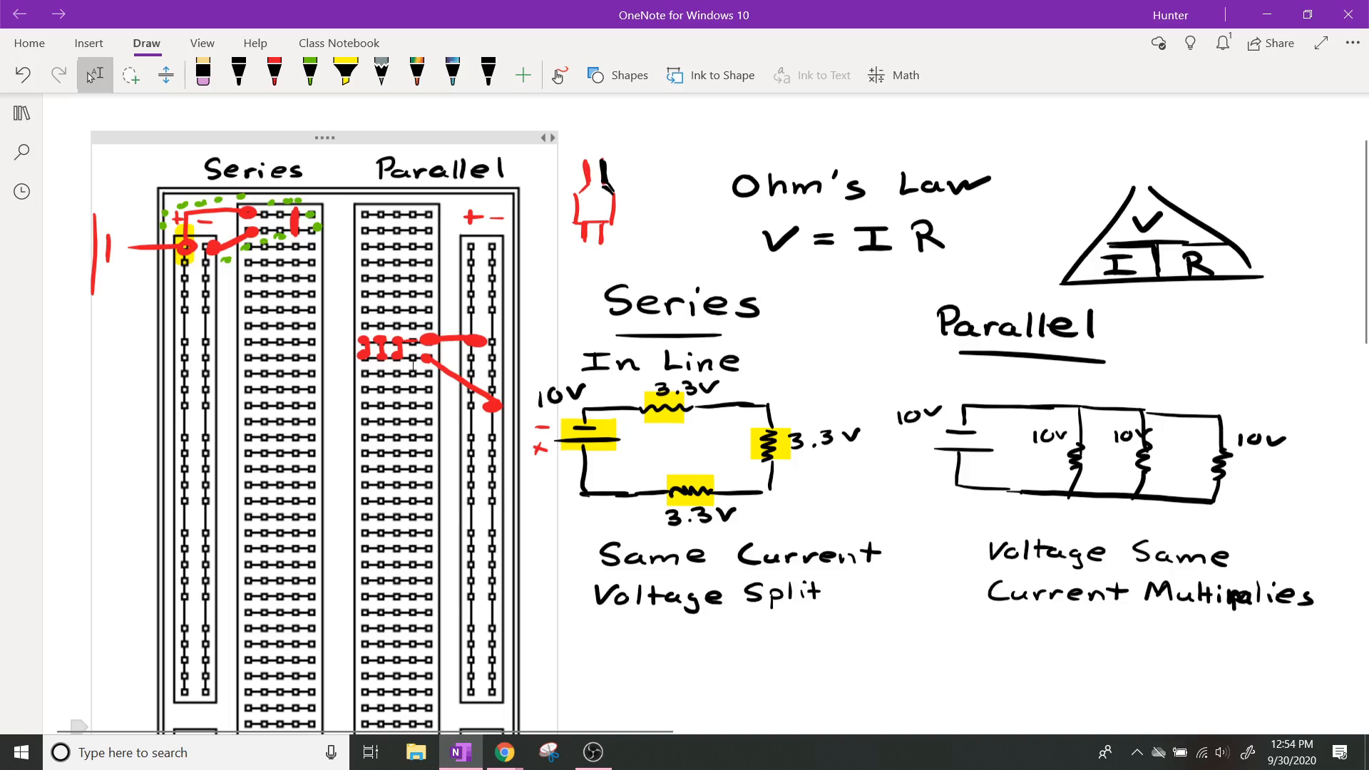
- Select the red pen for wiring the breadboard battery to the series rails
{"action": "left_click", "coordinate": [274, 74]}
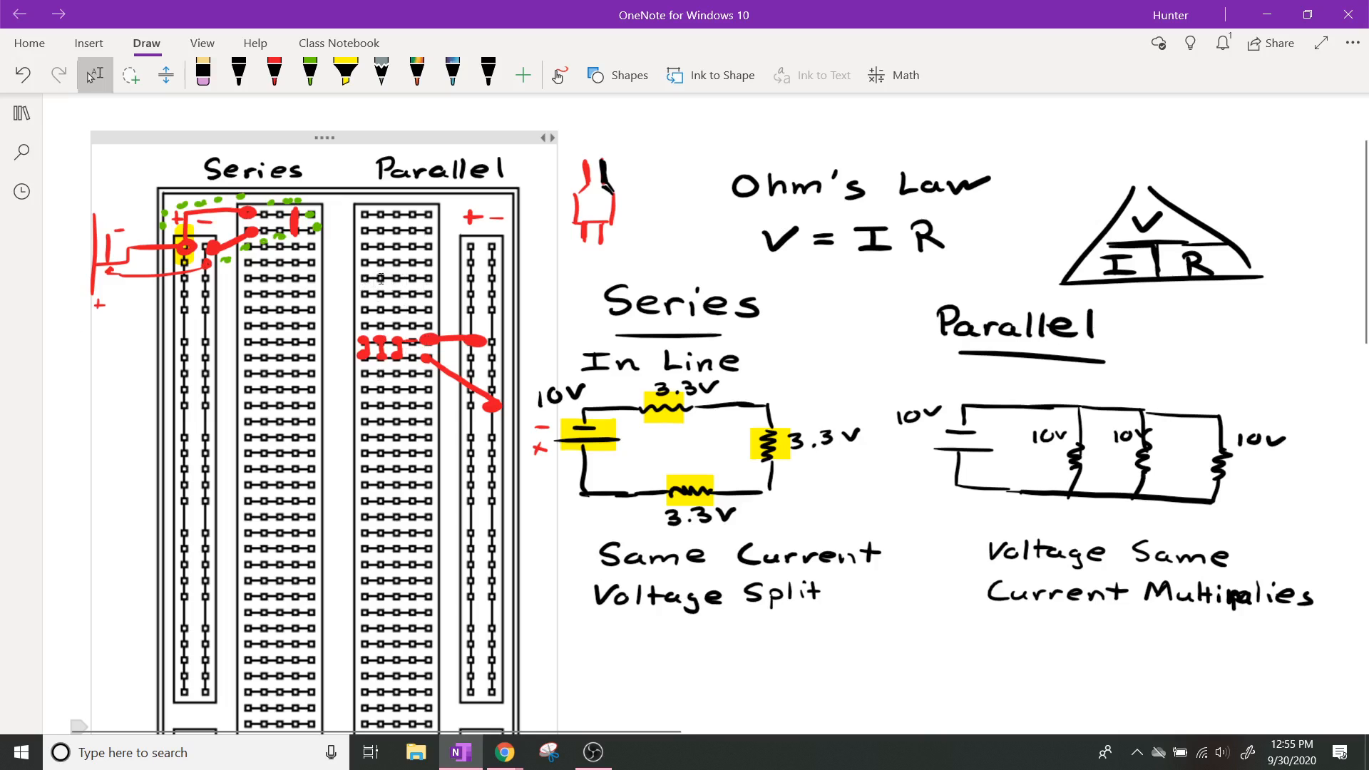
{"action": "mouse_move", "coordinate": [441, 279]}
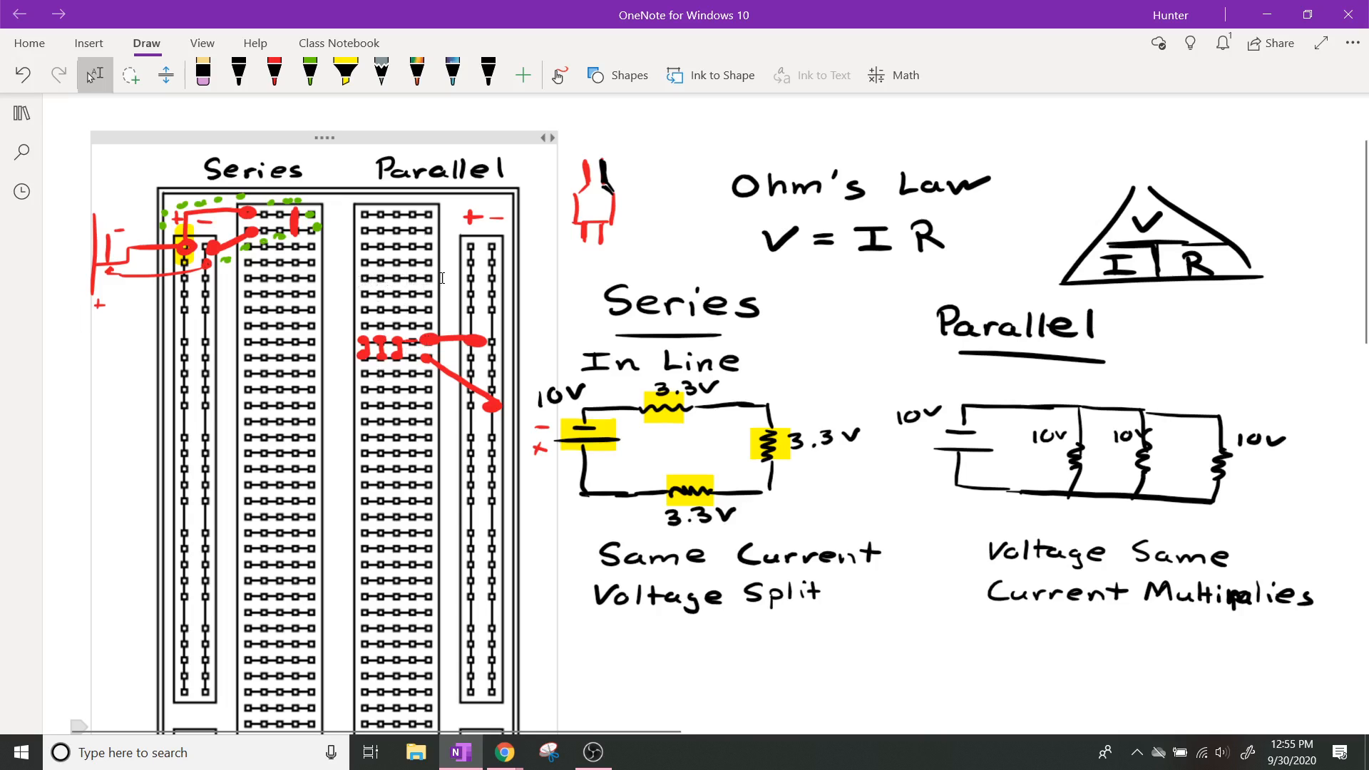